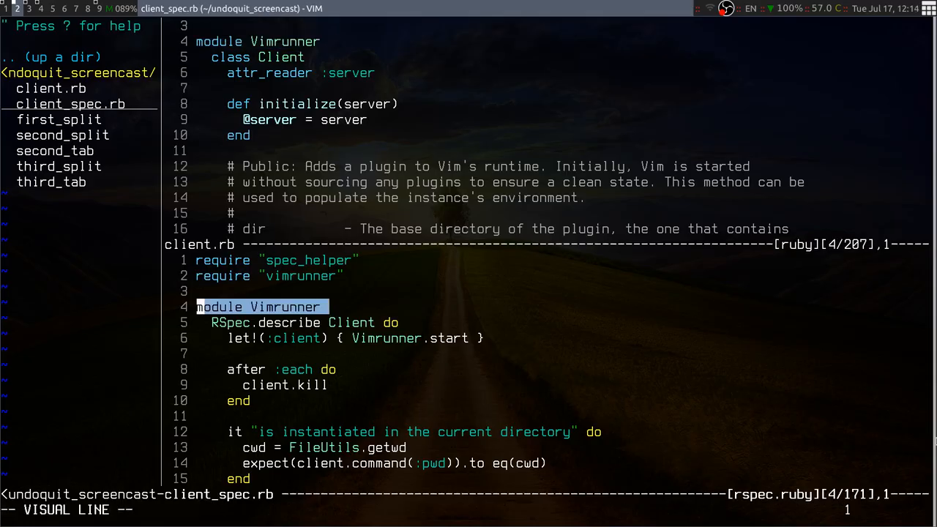
# - Quit the client_spec.rb window, to be restored in place with undoquit's <C-w>u
pyautogui.write(':quit -- reopen the last window you closed')
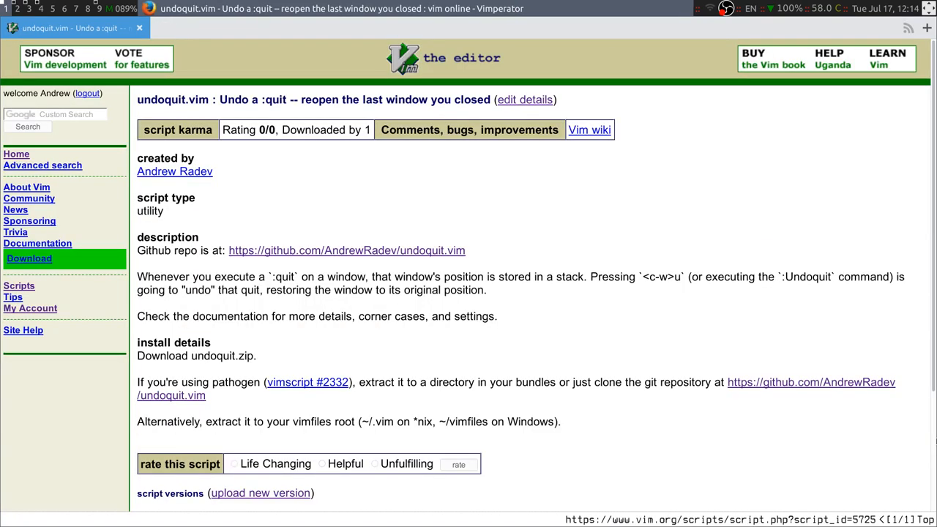
# - Show the vim.org script page for undoquit.vim in the browser
pyautogui.click(346, 250)
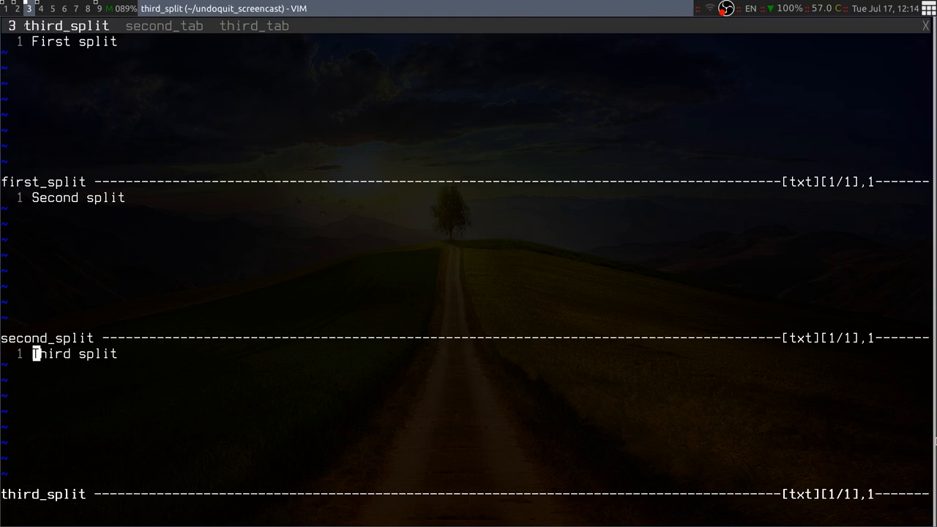
# - Switch to the third_tab file reading "Third tab" alongside the three splits
pyautogui.click(254, 27)
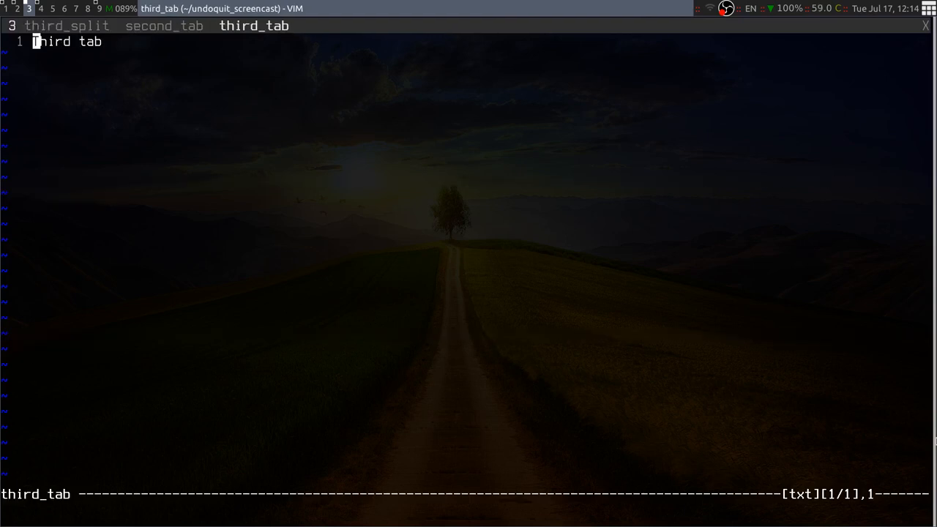